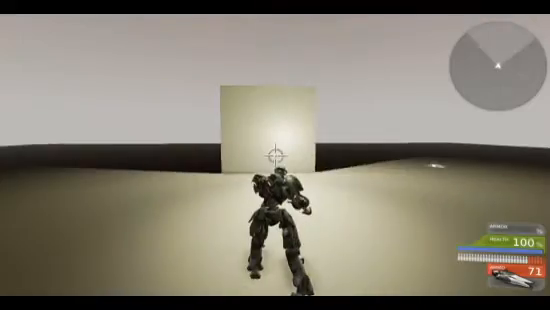
{"action": "mouse_move", "coordinate": [276, 156]}
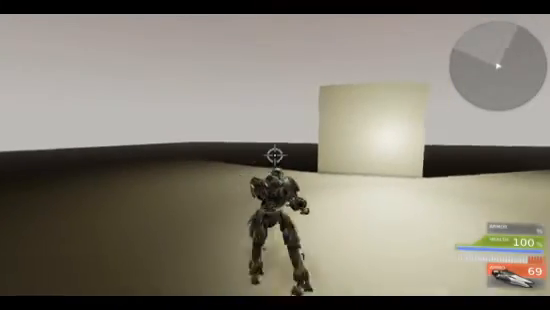